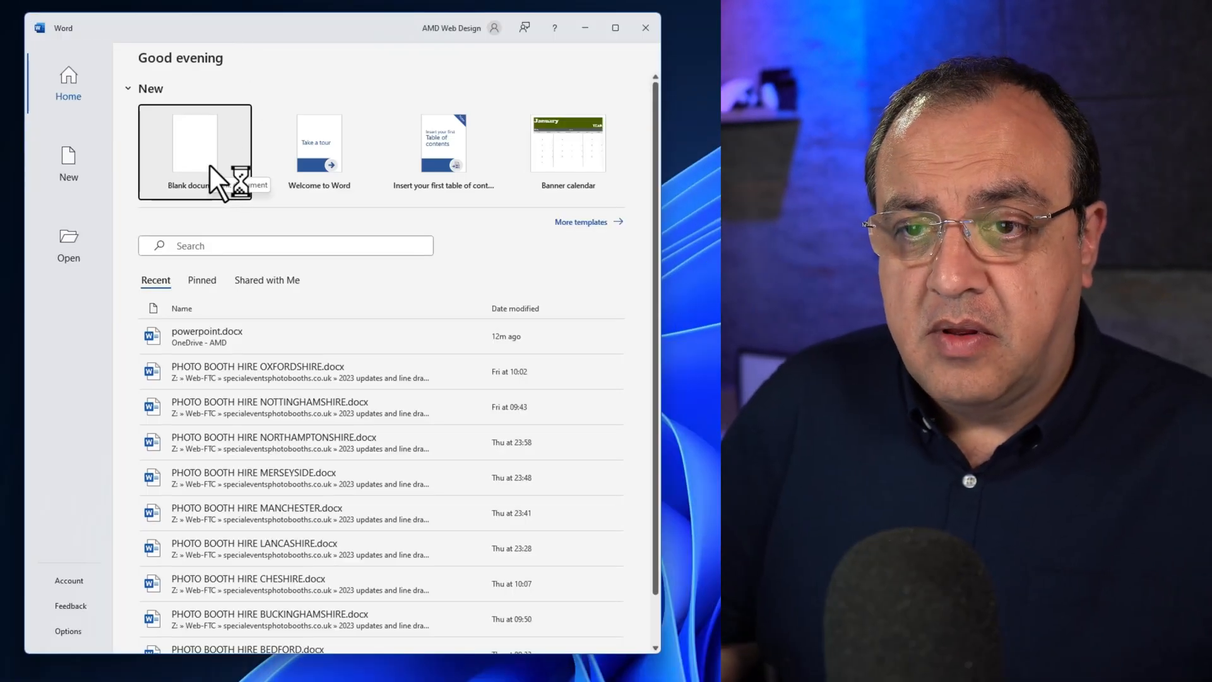
- Create a new blank document from the Word start screen
click(194, 143)
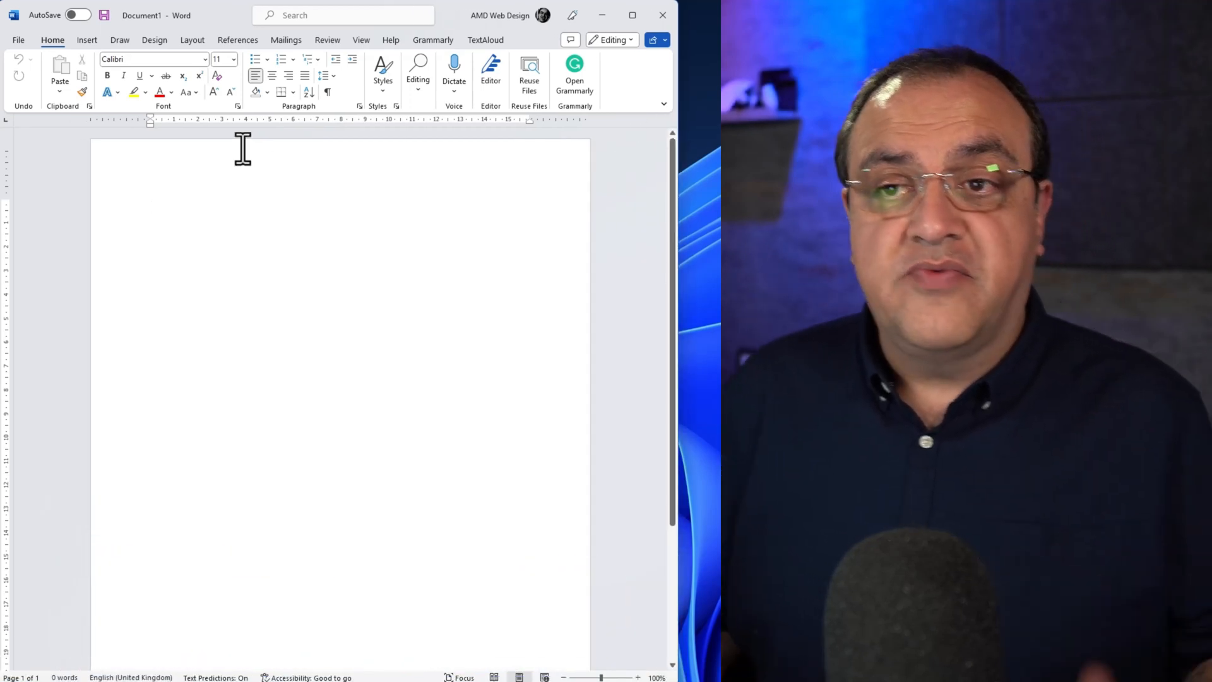
mouse_move(151, 59)
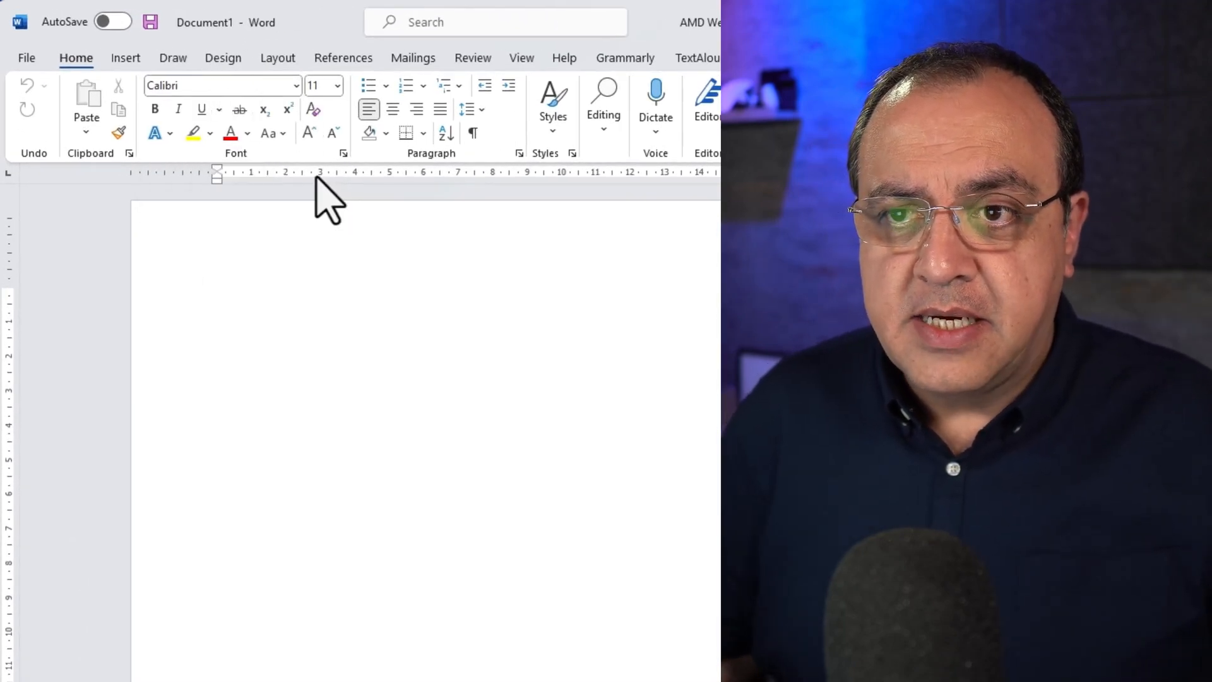
mouse_move(342, 152)
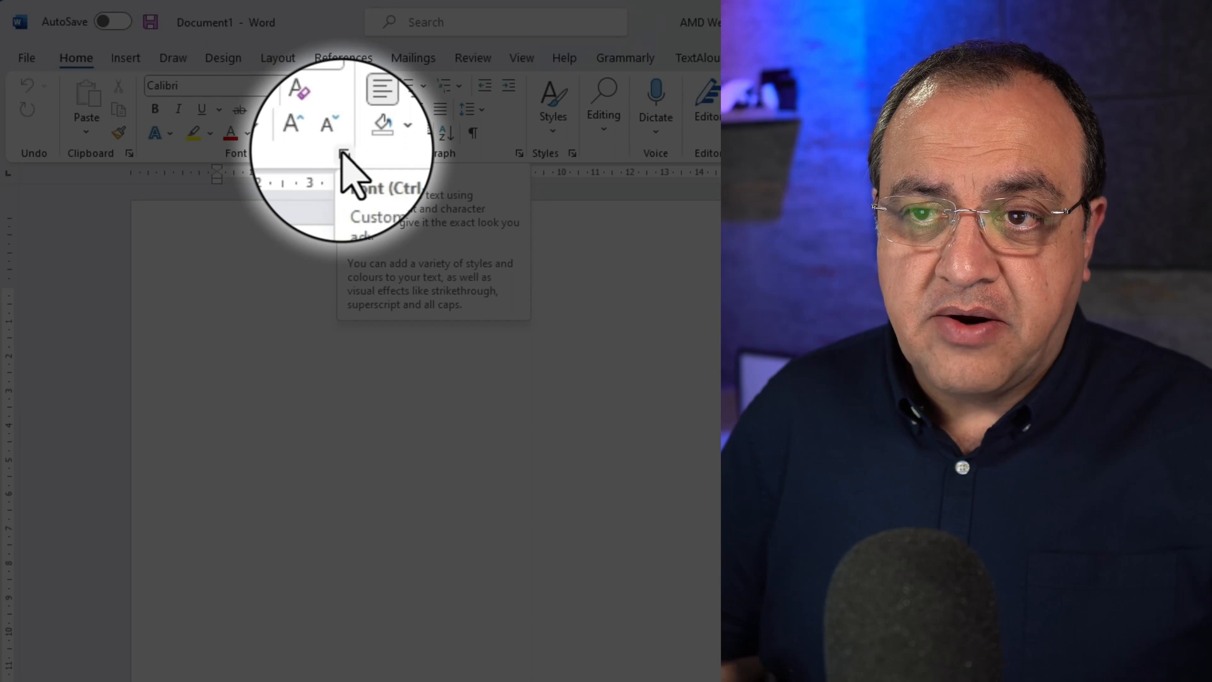
click(343, 153)
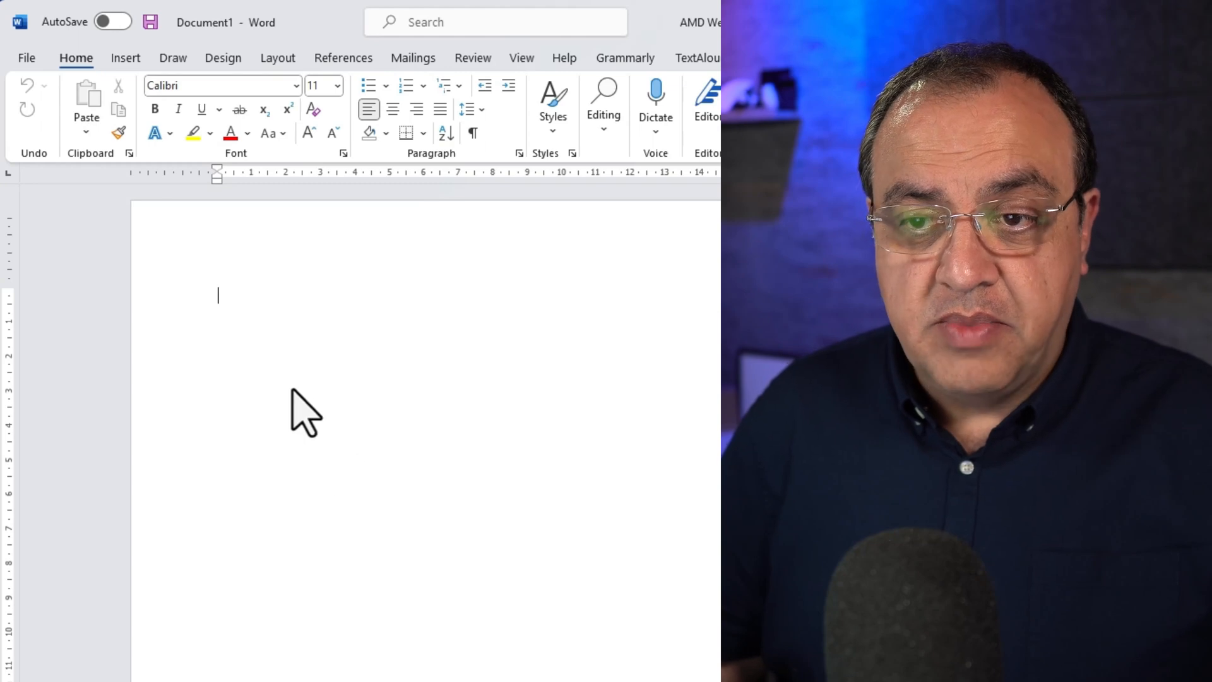
- In the Font dialog, choose Poppins regular at size 12
right_click(304, 412)
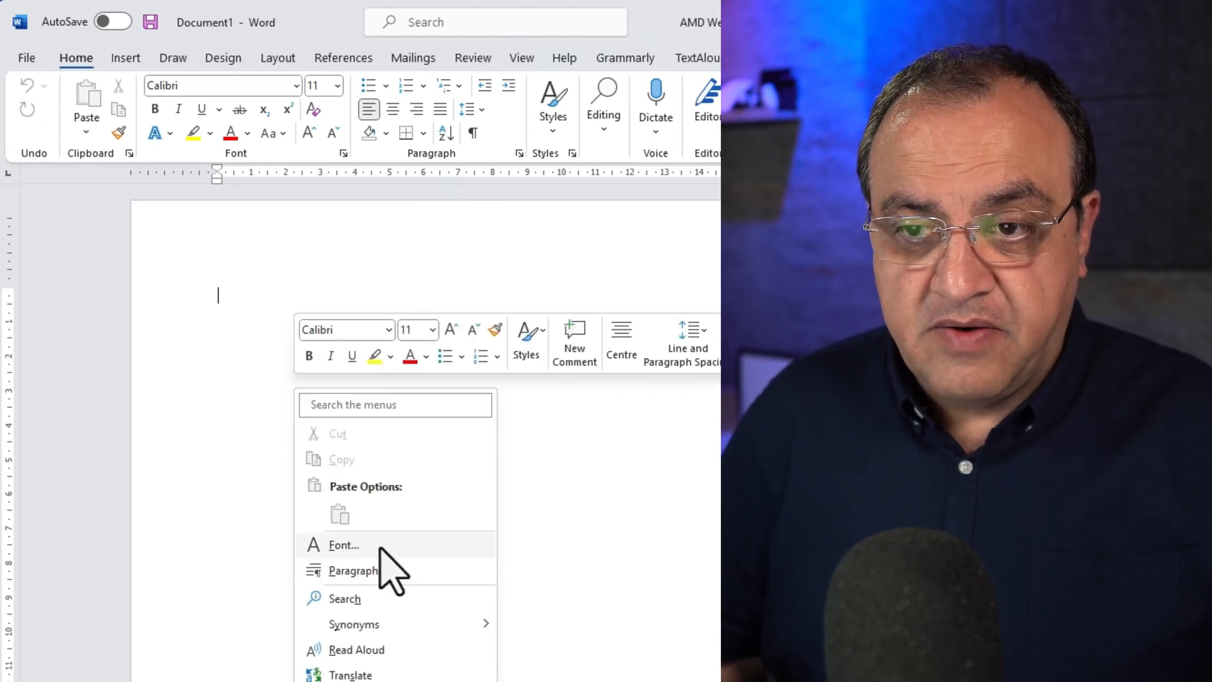
click(343, 544)
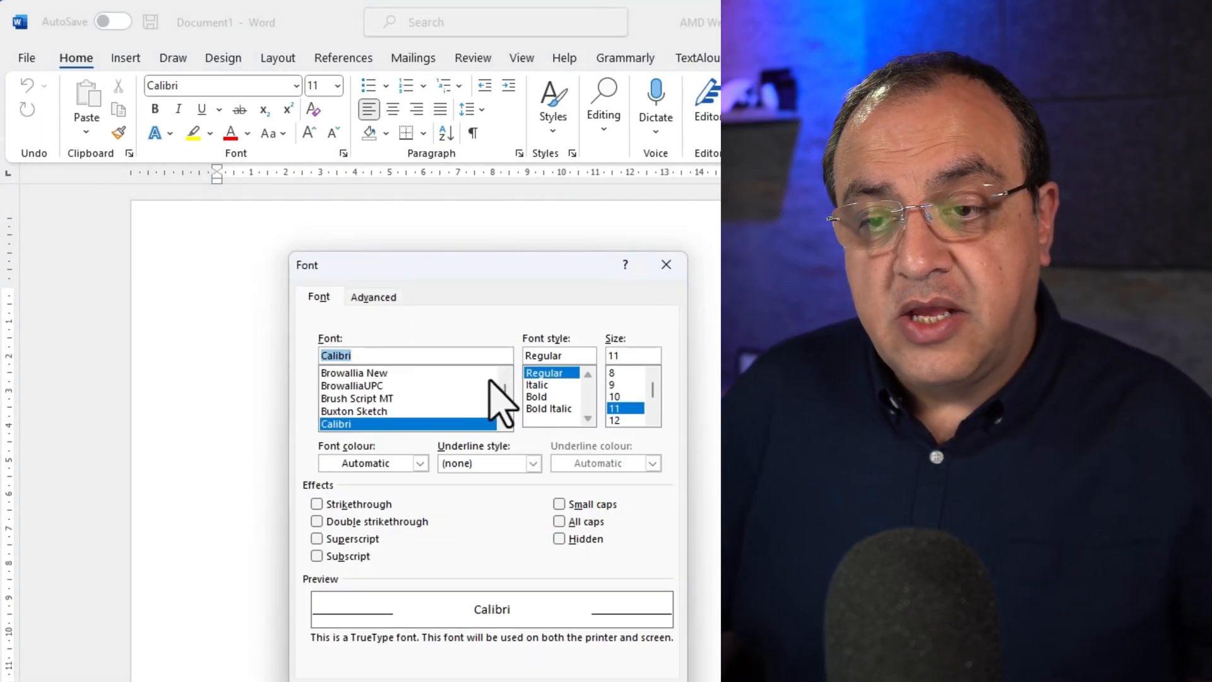
text(pop)
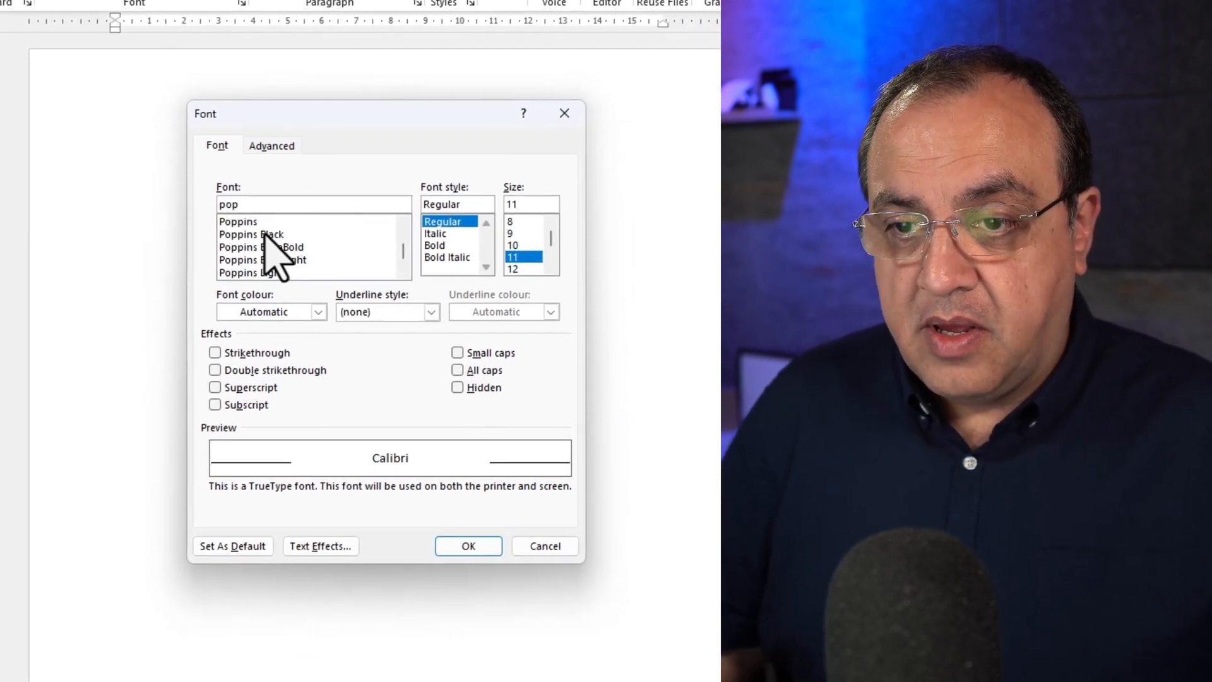
click(238, 221)
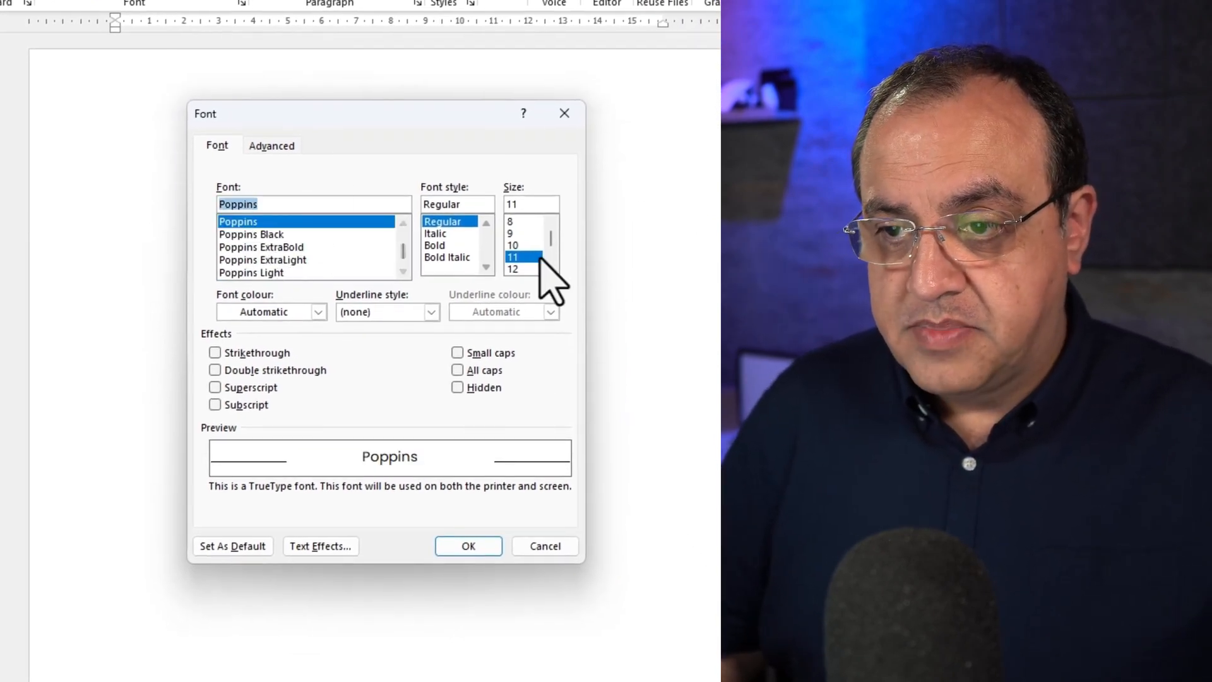
click(511, 268)
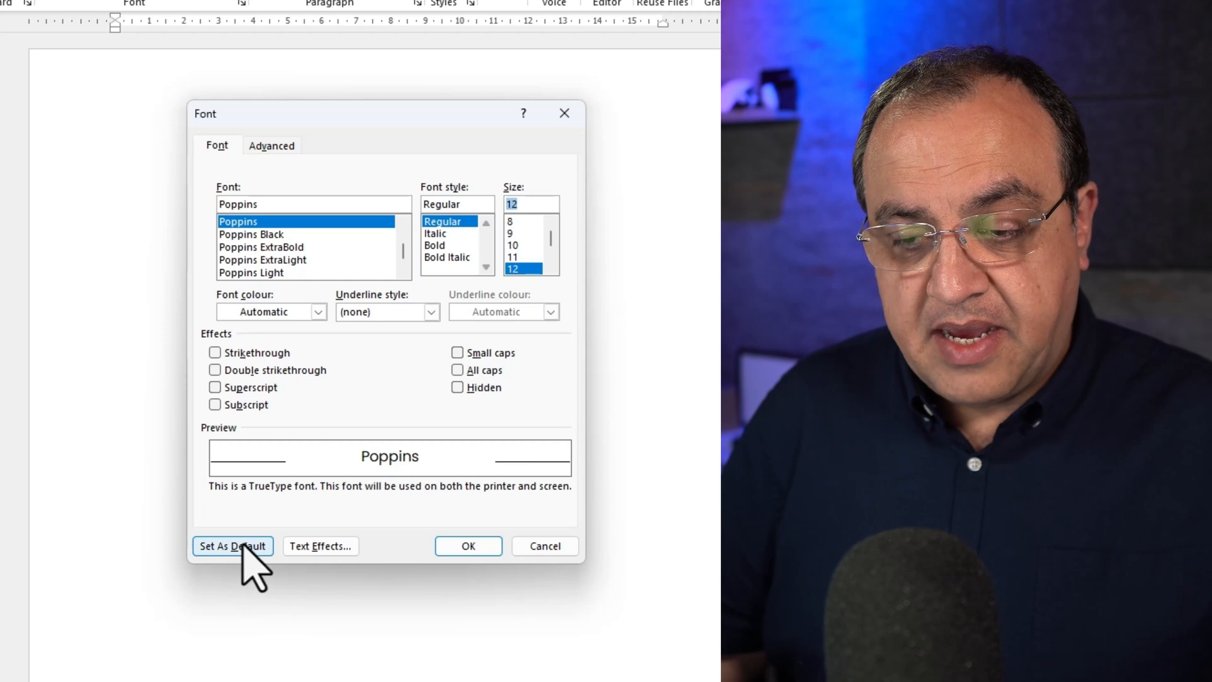
- Set Poppins 12 as default for all documents based on the Normal.dotm template
click(232, 545)
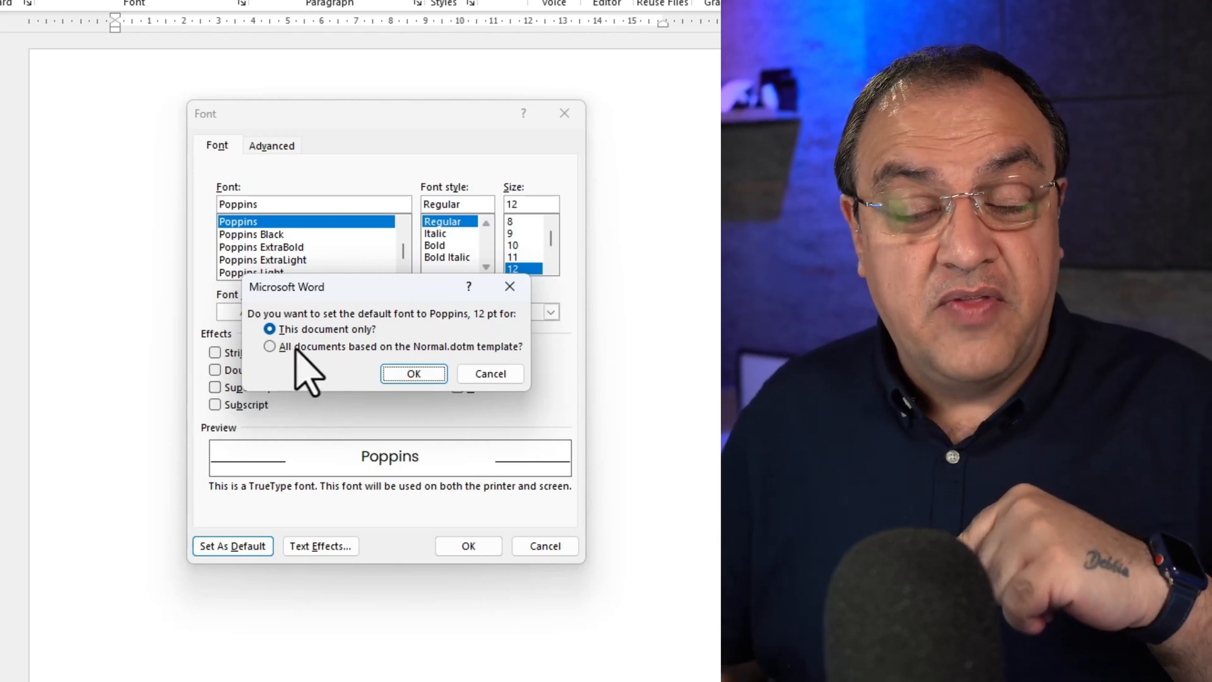
click(270, 346)
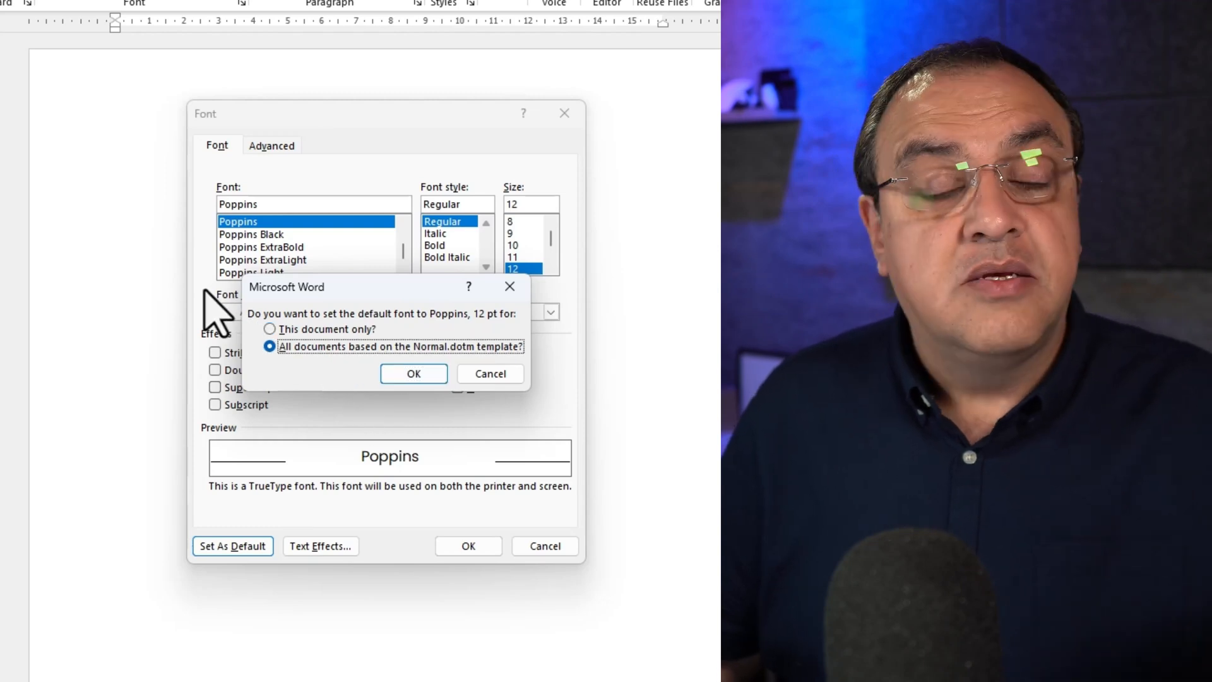
mouse_move(286, 418)
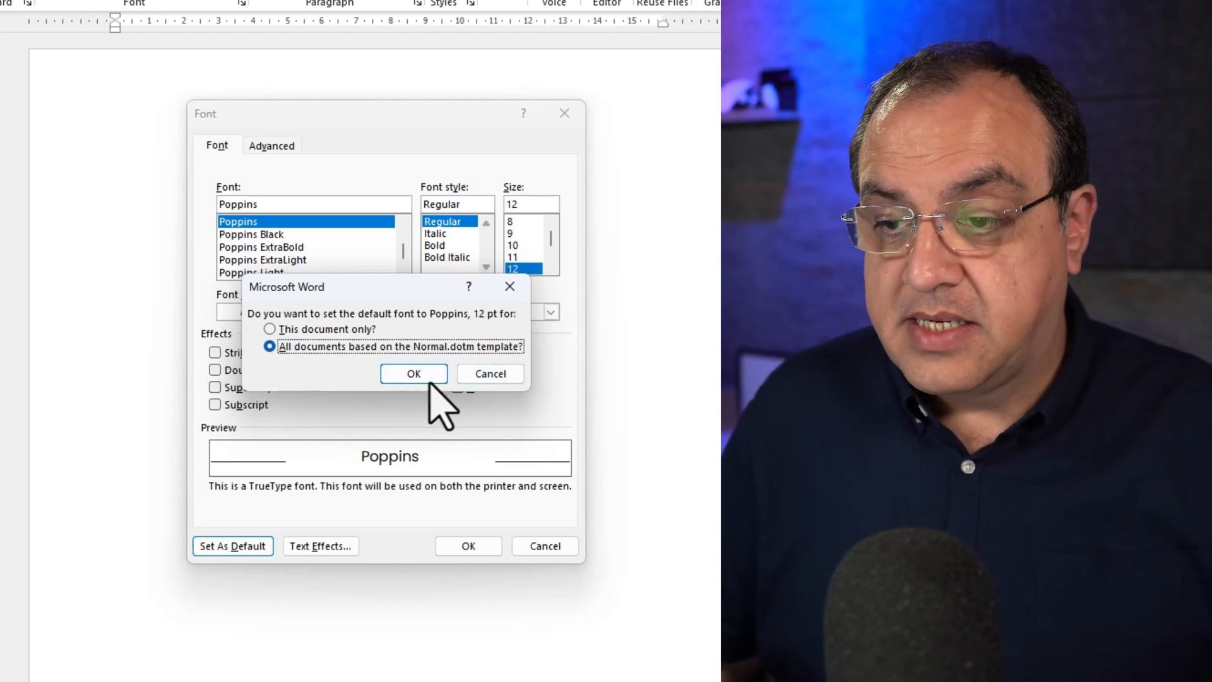
click(413, 373)
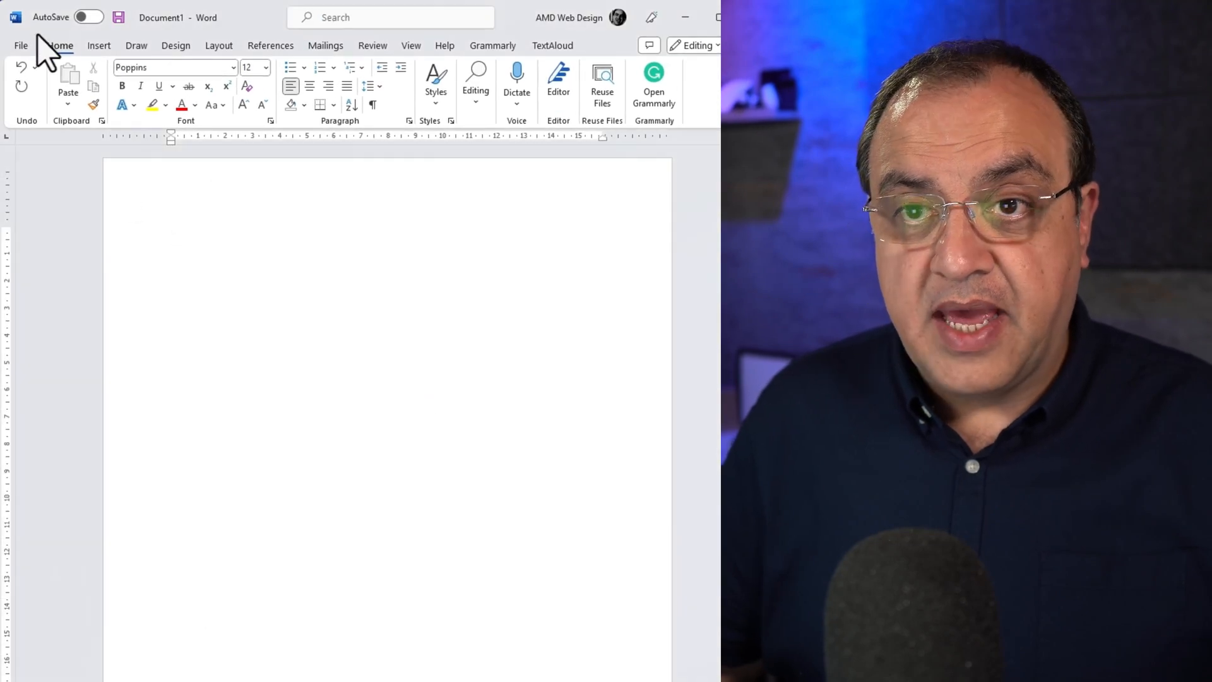
mouse_move(348, 70)
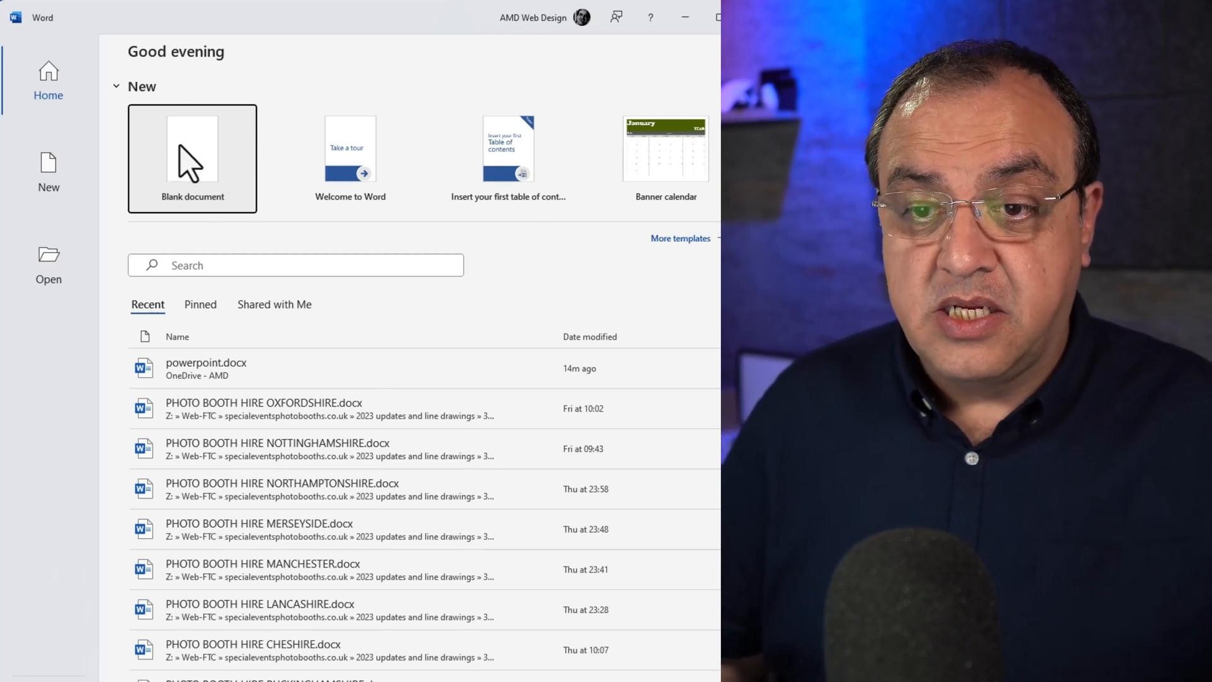
- Start another blank document and type 'Hele was here' to confirm Poppins 12 default
click(192, 159)
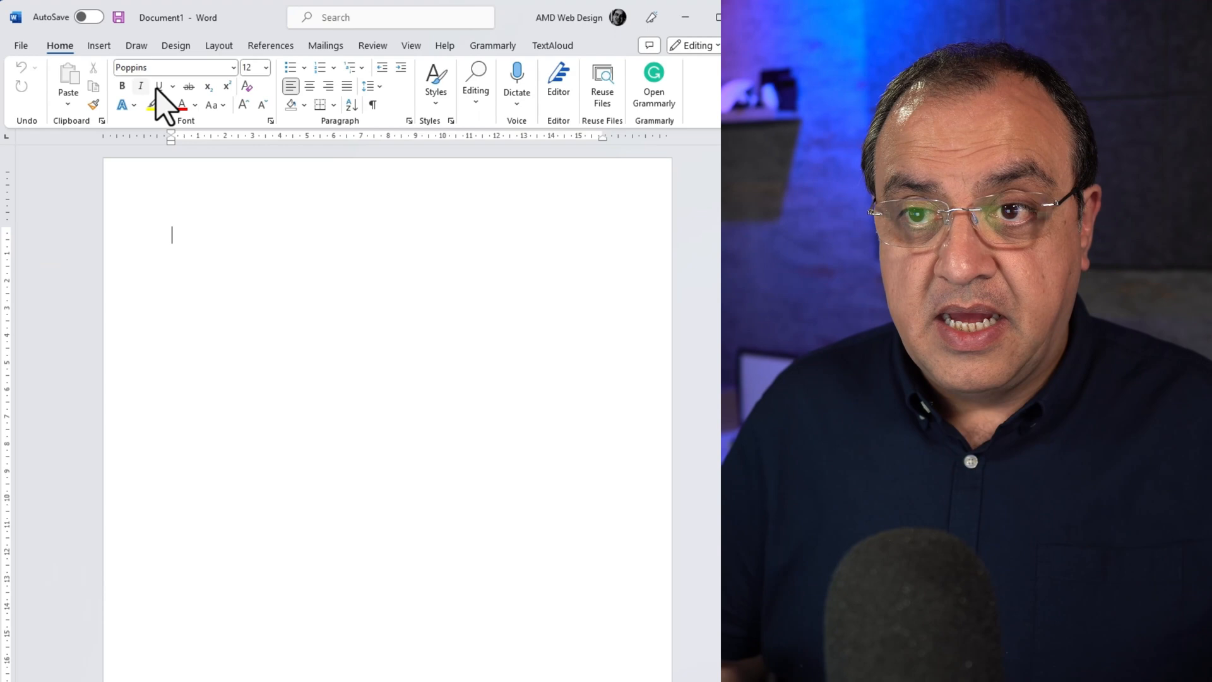
text(he)
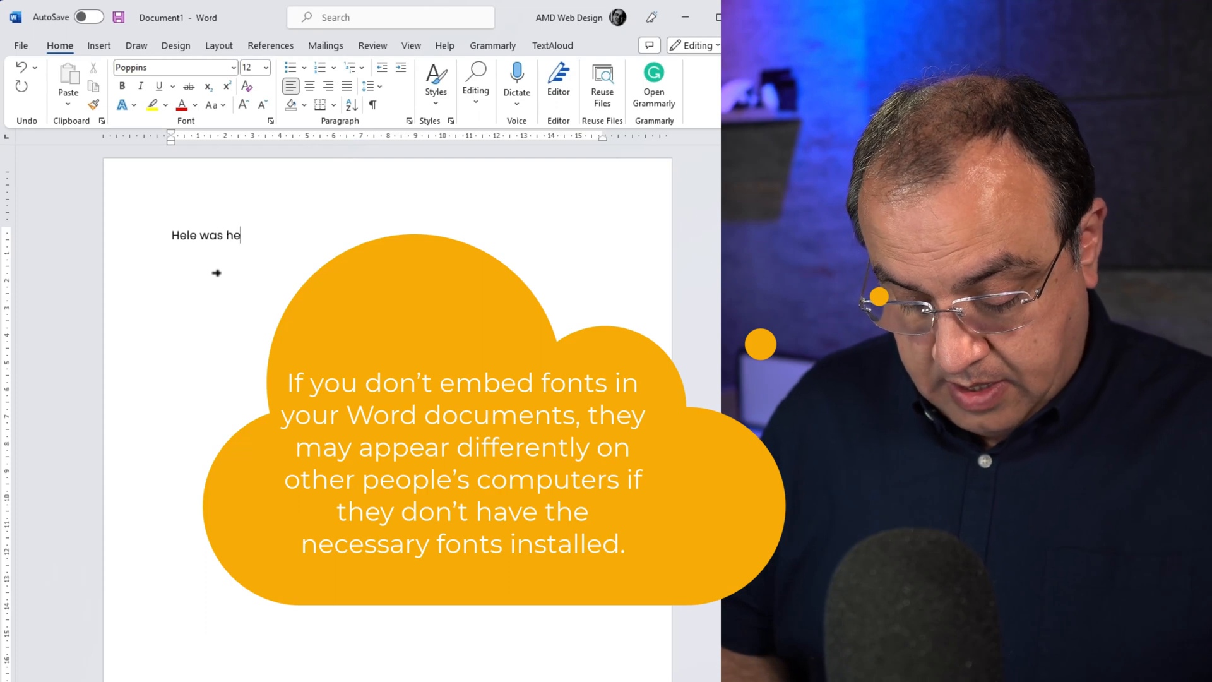
text(re)
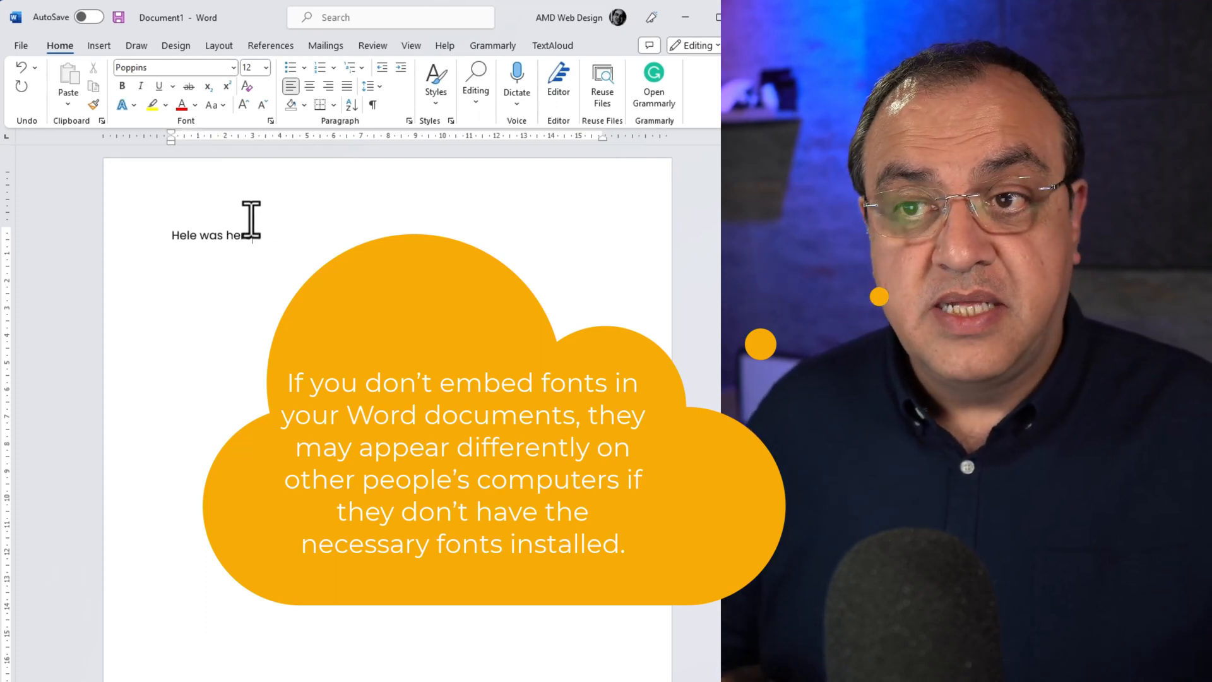
text(re)
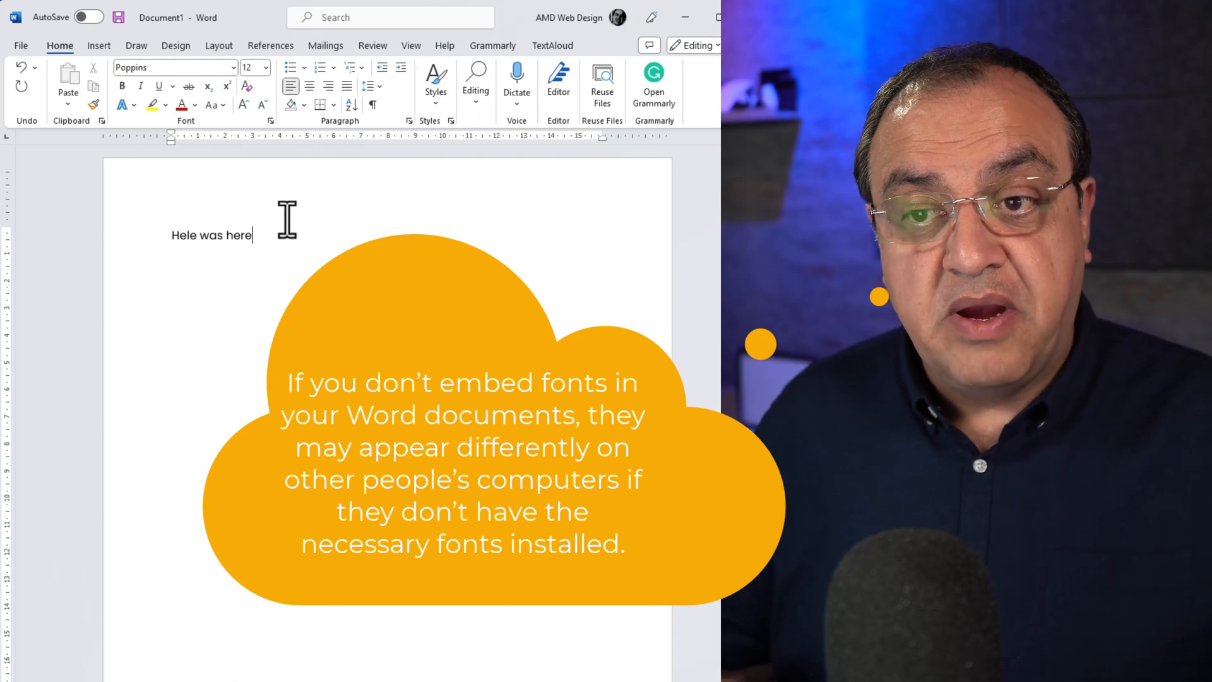